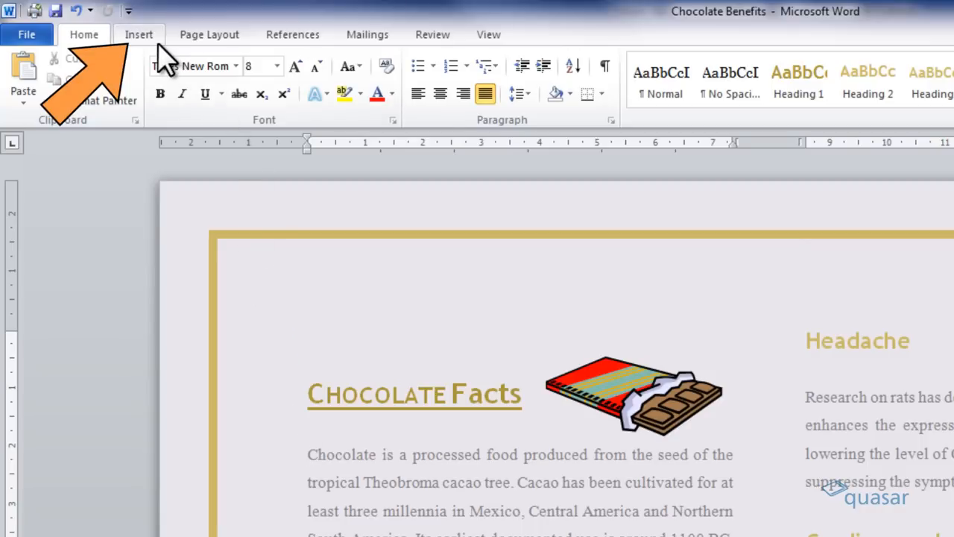
Open the Drop Cap choices from the Insert tab for the Chocolate Facts paragraph
{"action": "left_click", "coordinate": [139, 34]}
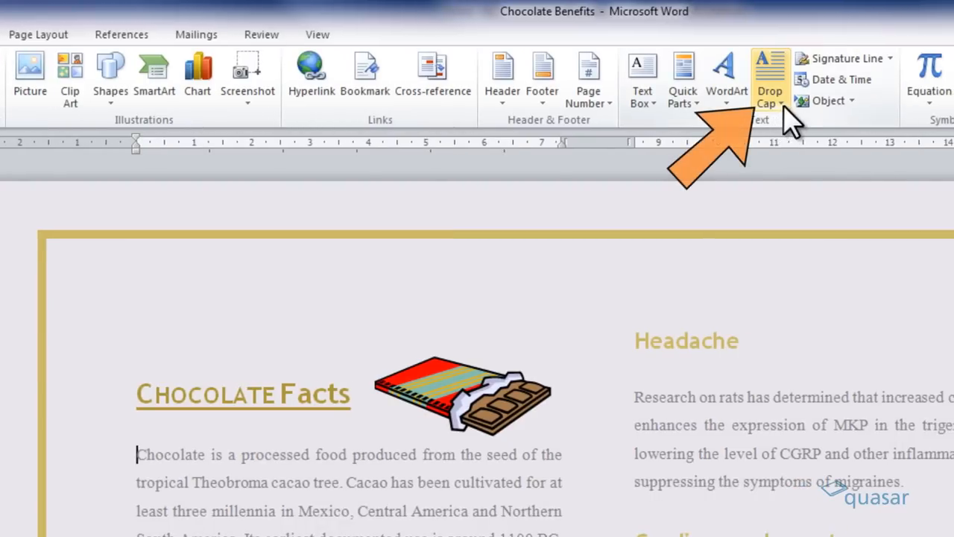
{"action": "left_click", "coordinate": [770, 79]}
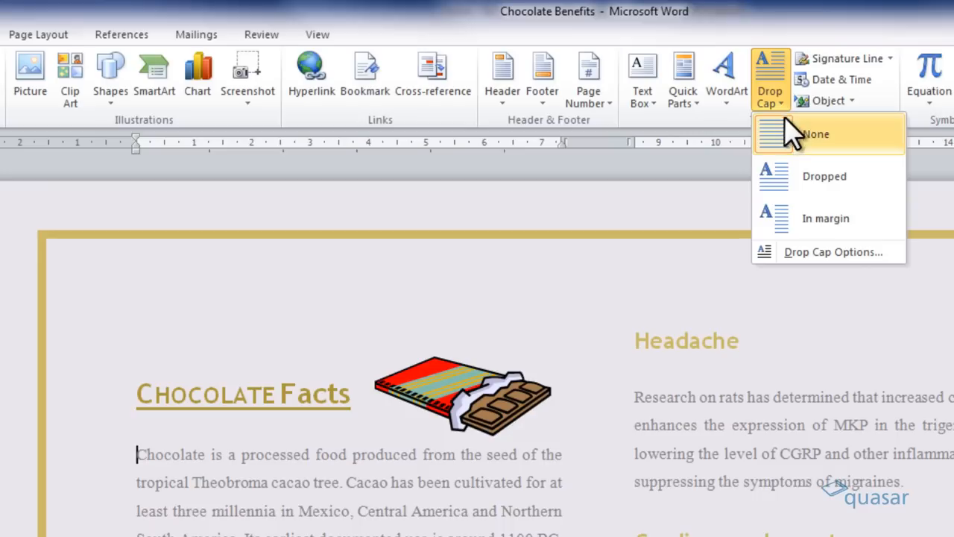
Preview a Dropped capital C, then switch it to the In margin style
{"action": "left_click", "coordinate": [825, 176]}
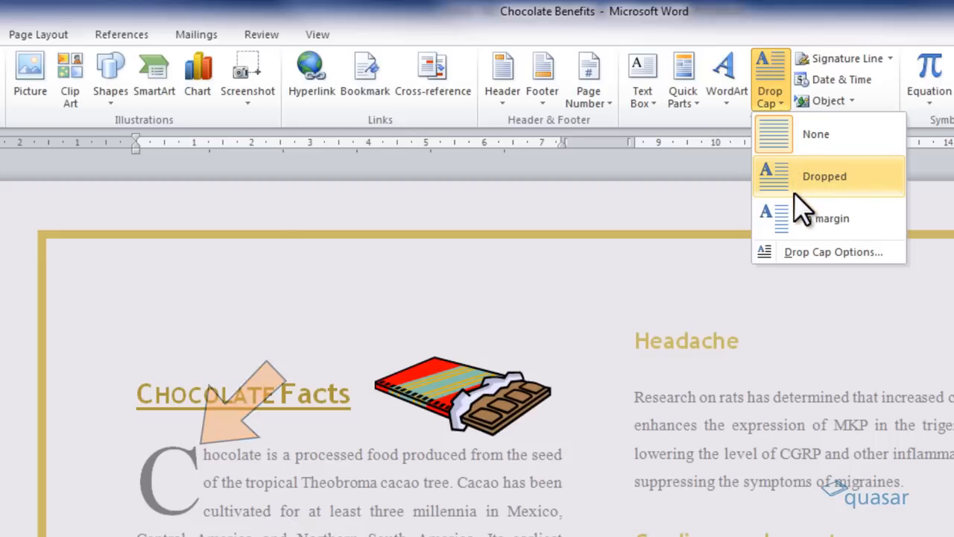
{"action": "left_click", "coordinate": [828, 218]}
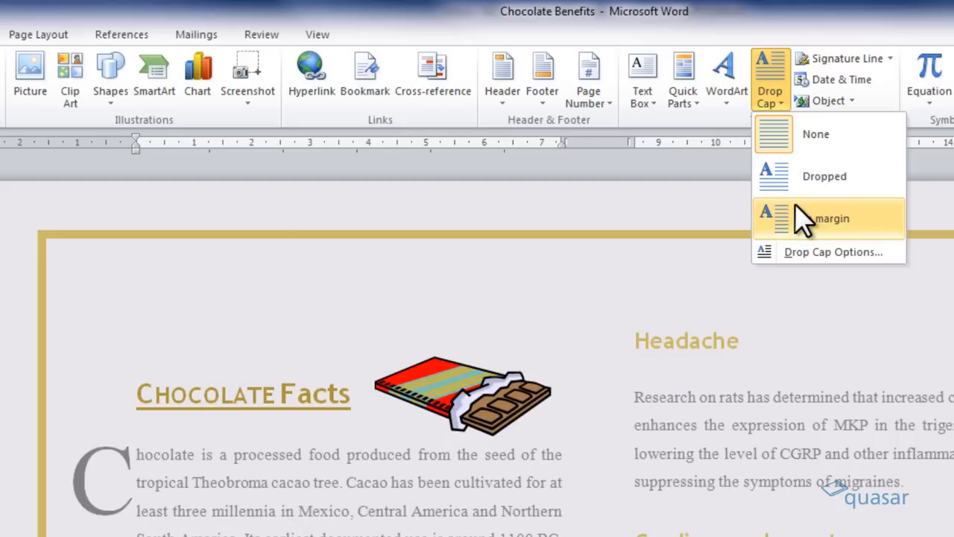